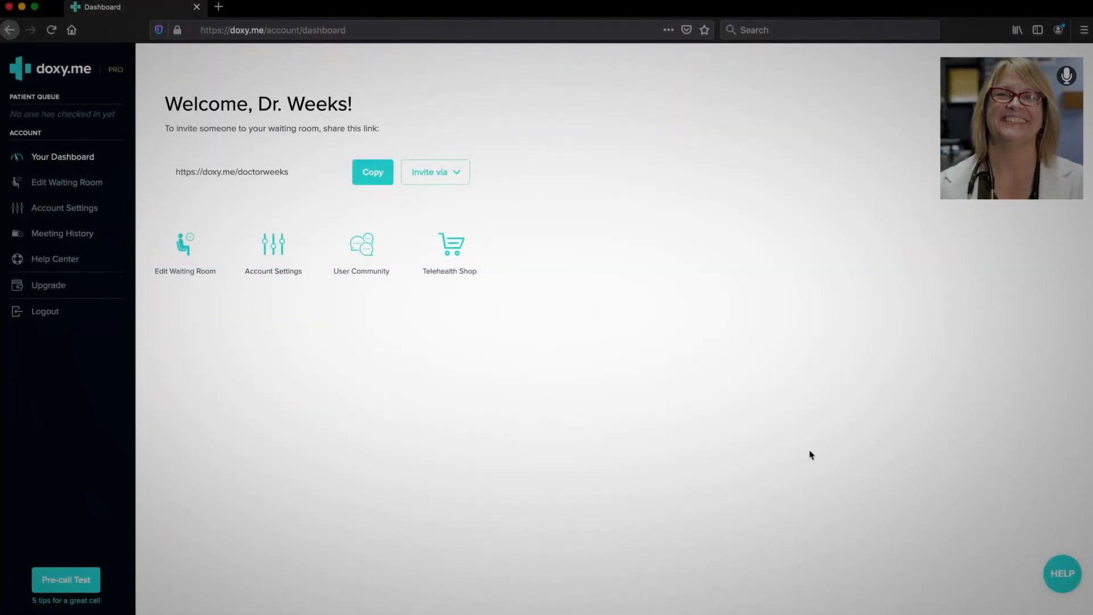
Show the Premium Support panel via the HELP button in the bottom-right corner
click(1062, 573)
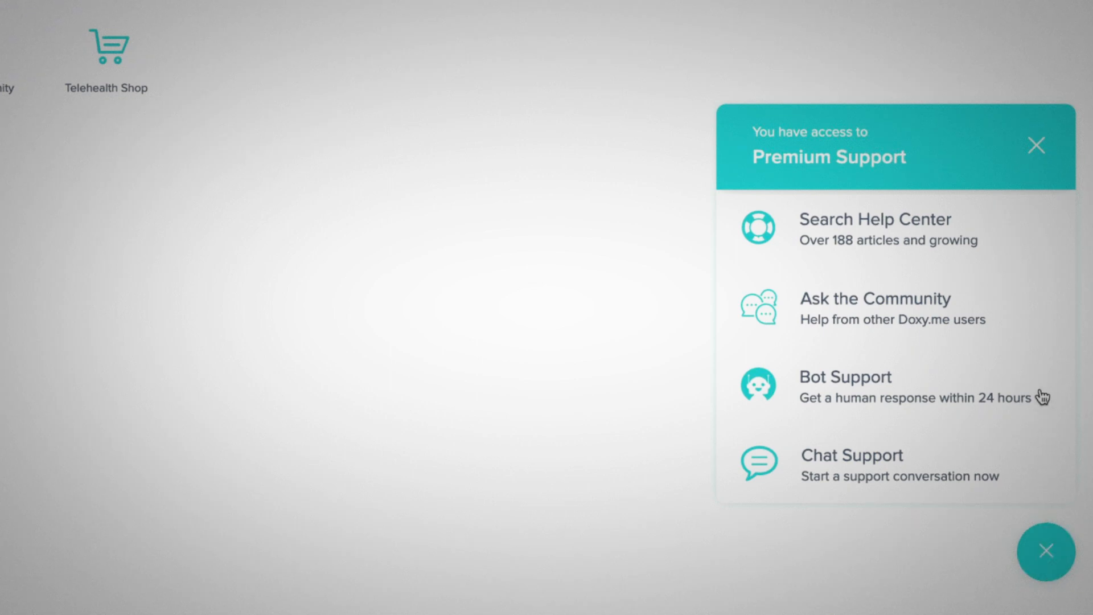
mouse_move(1042, 248)
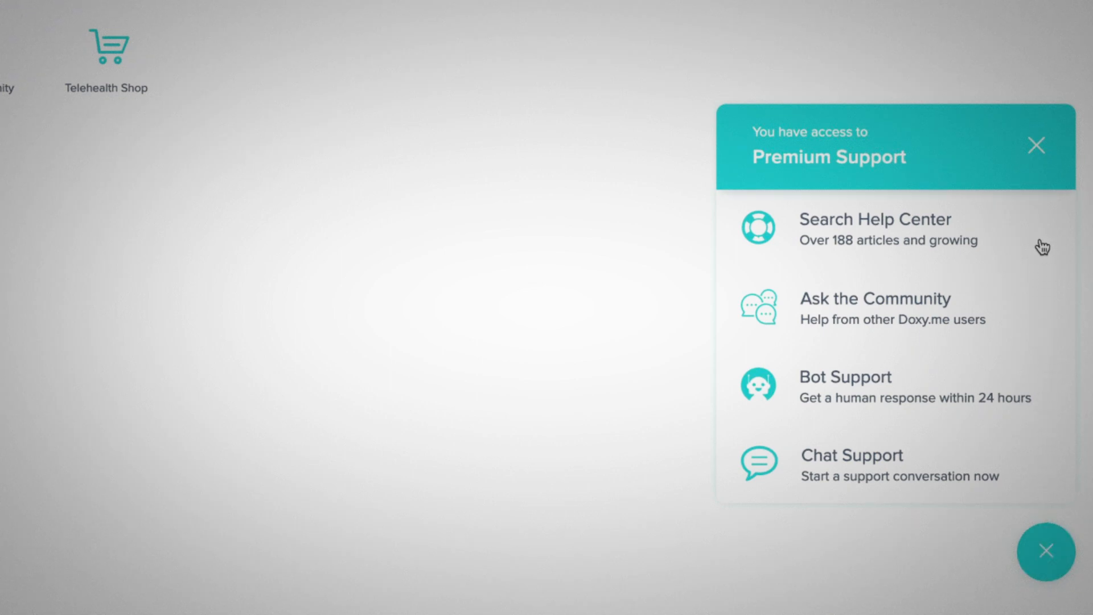
mouse_move(1044, 188)
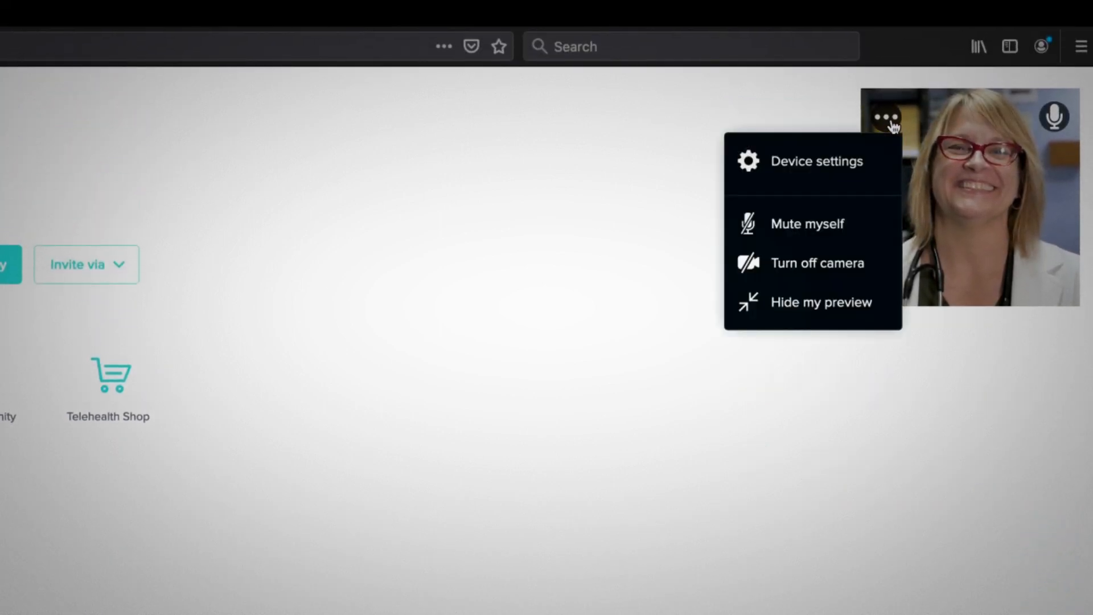
mouse_move(821, 302)
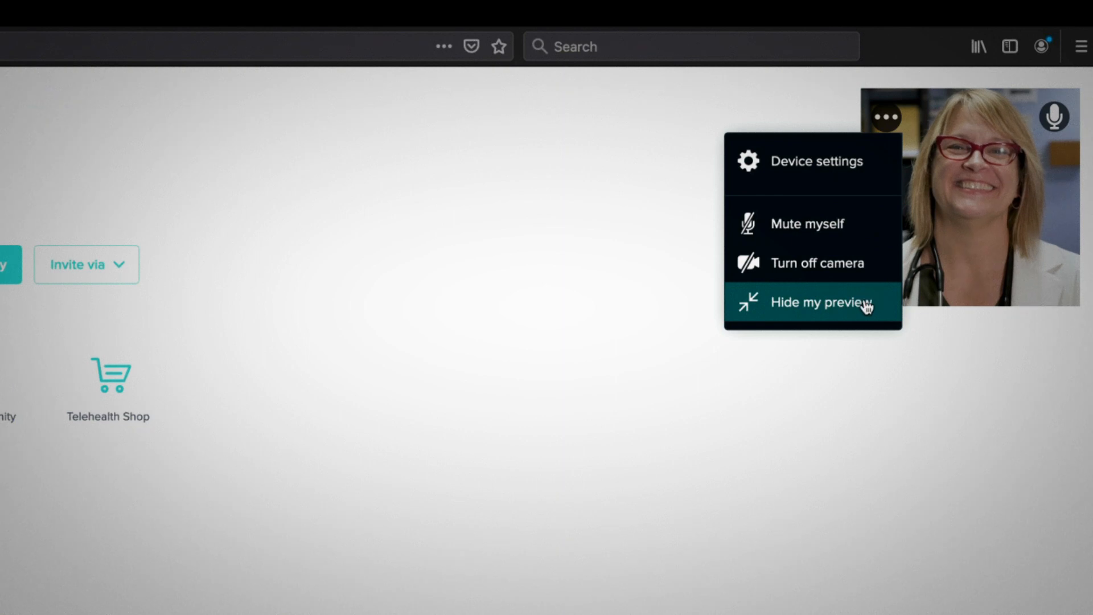
click(822, 302)
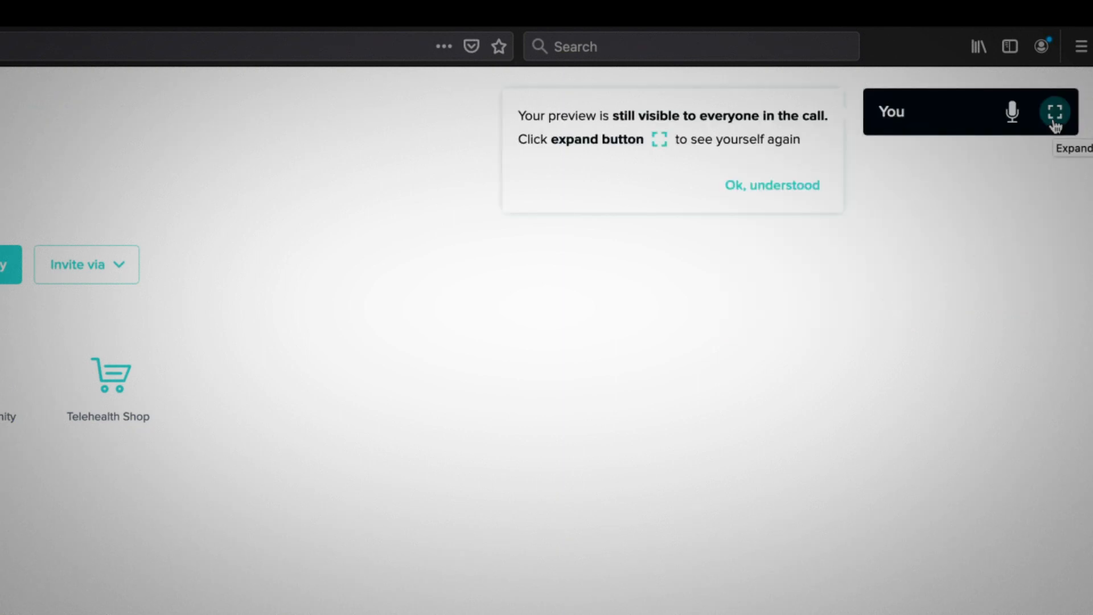
click(1055, 112)
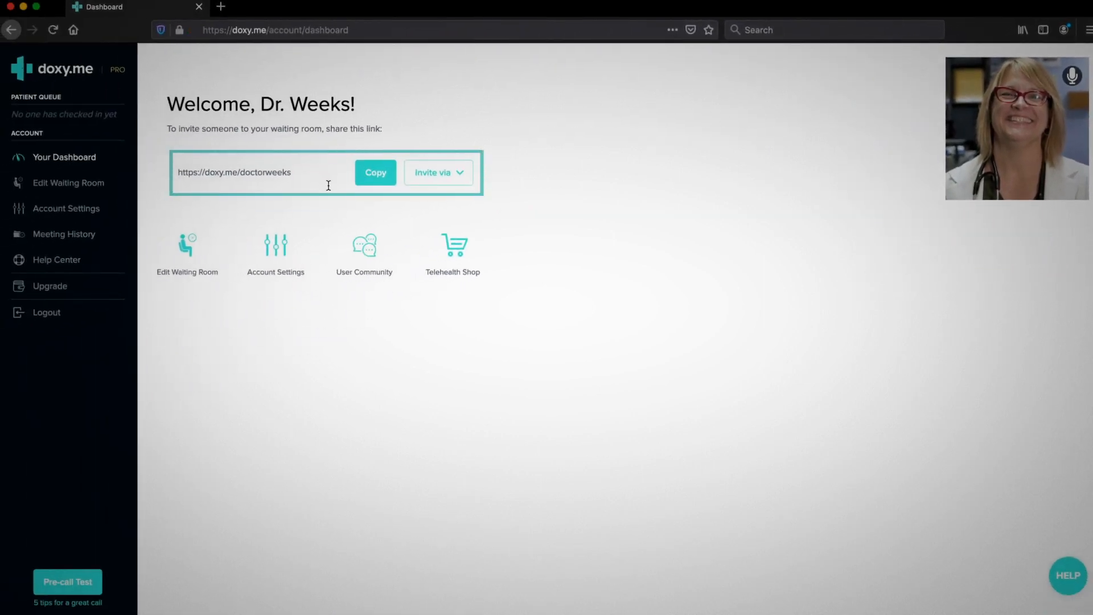
click(438, 172)
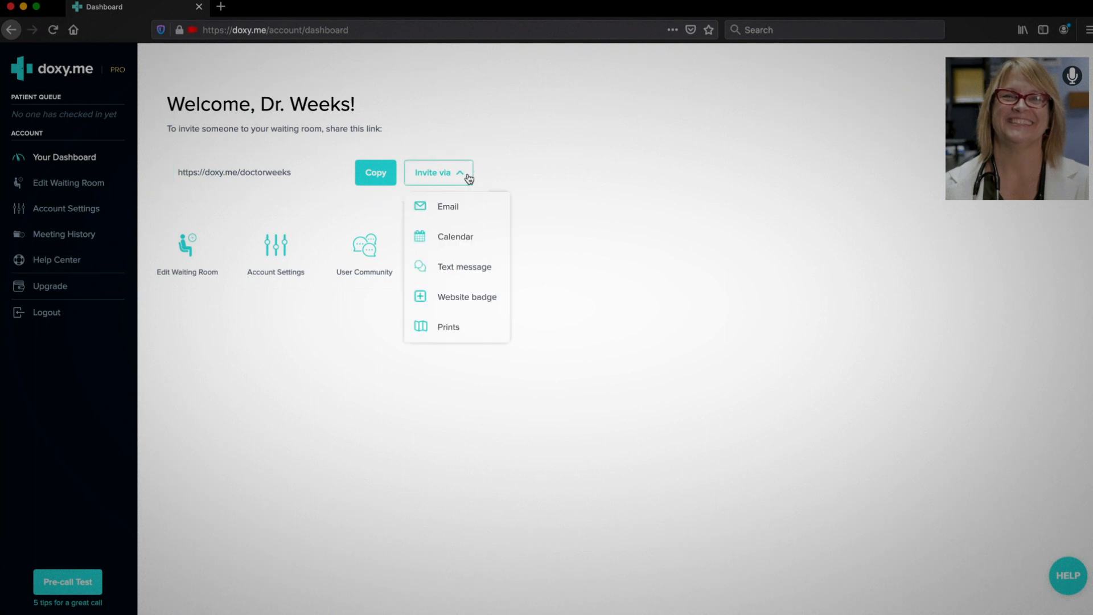
click(438, 172)
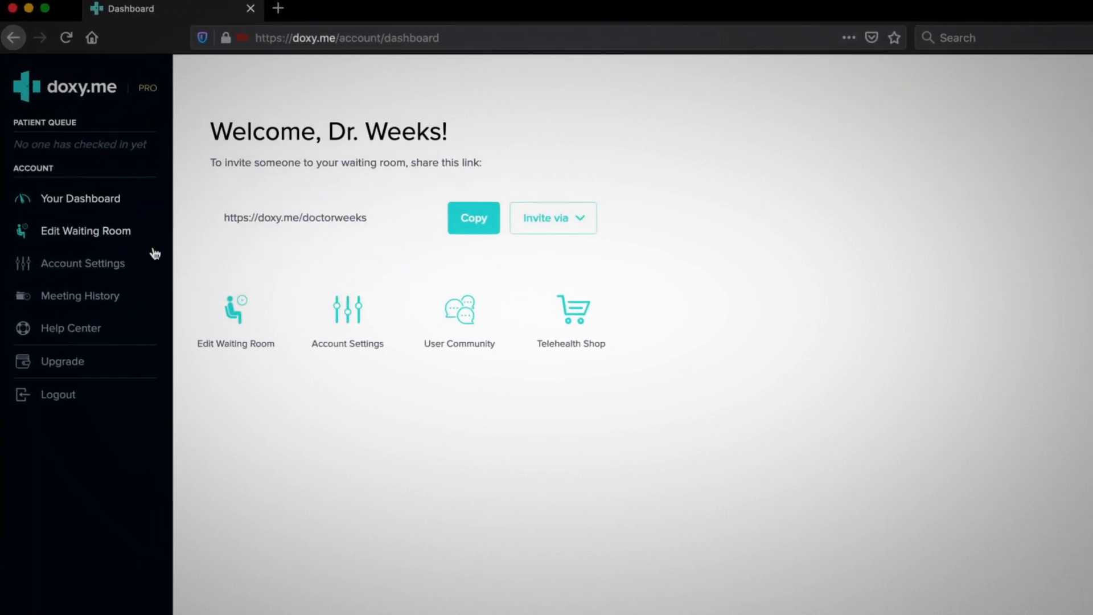
Enter the /doctorweeks waiting room editor and insert a new content block above the Welcome message
click(85, 232)
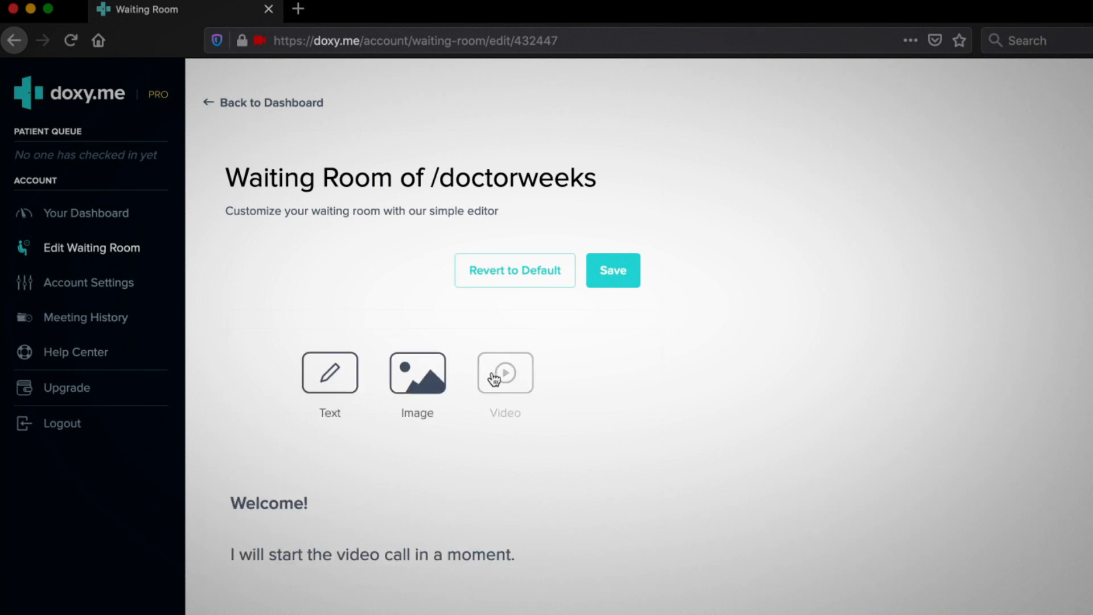
click(611, 269)
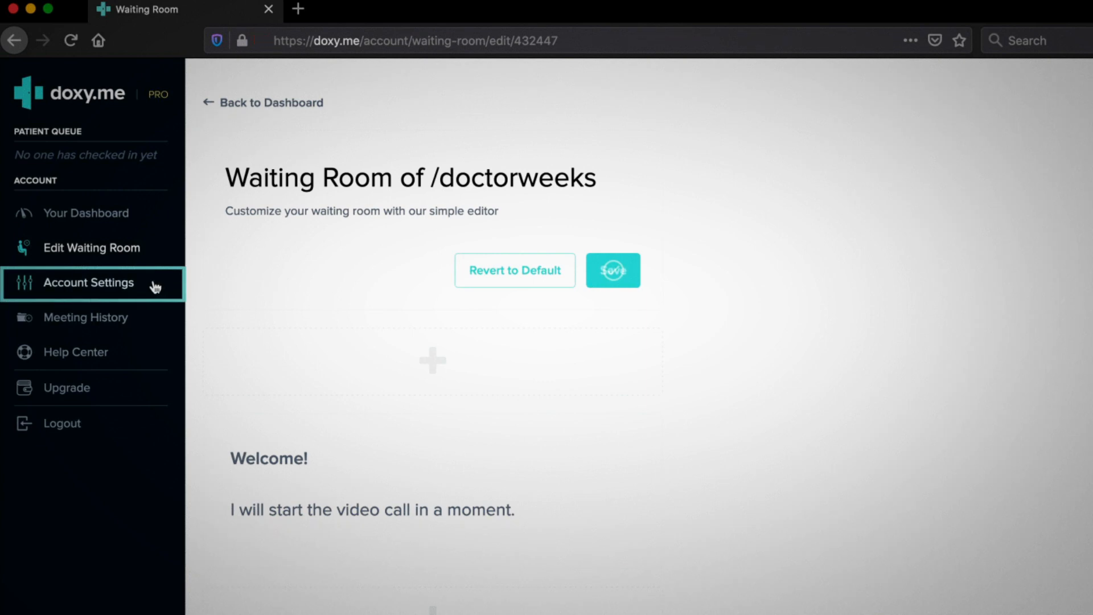
Browse Account Settings: expand and collapse Personal Info, then view the BAA and Extensions tabs
click(87, 282)
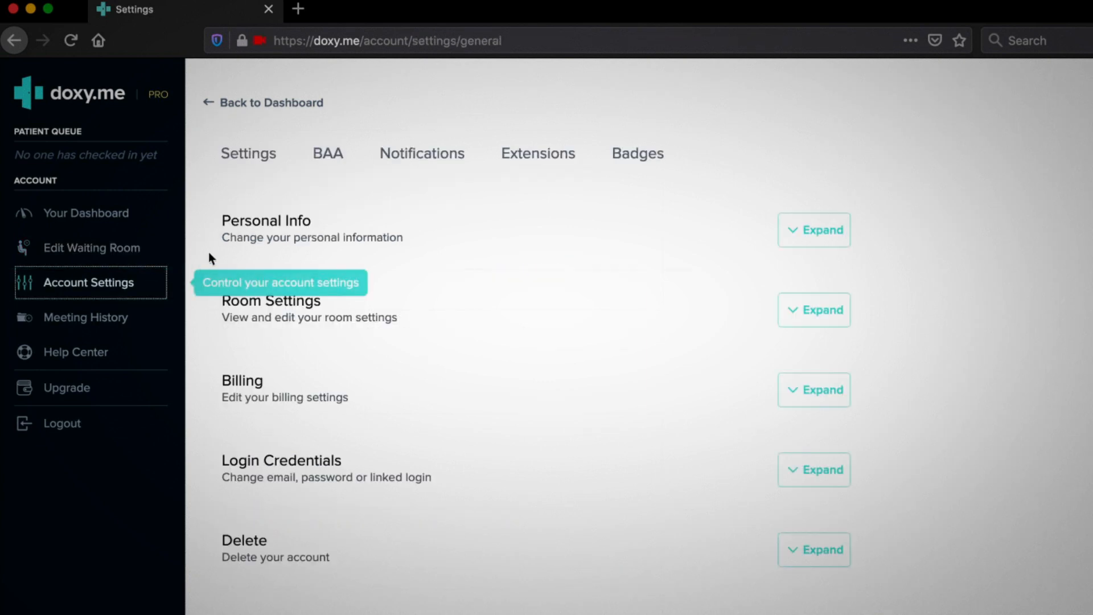
click(813, 230)
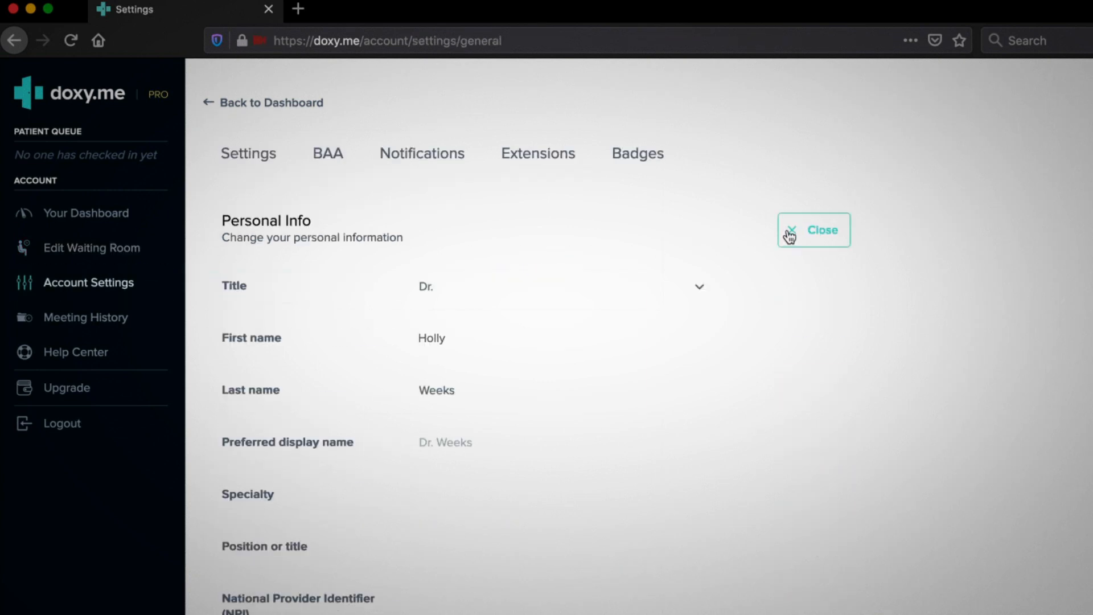
click(813, 231)
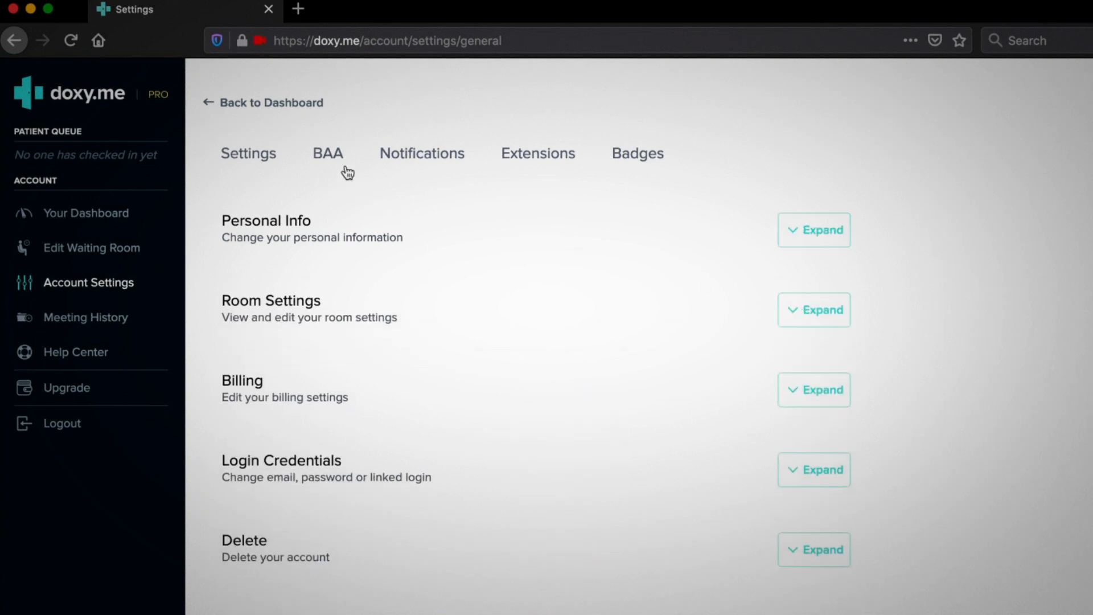
click(328, 154)
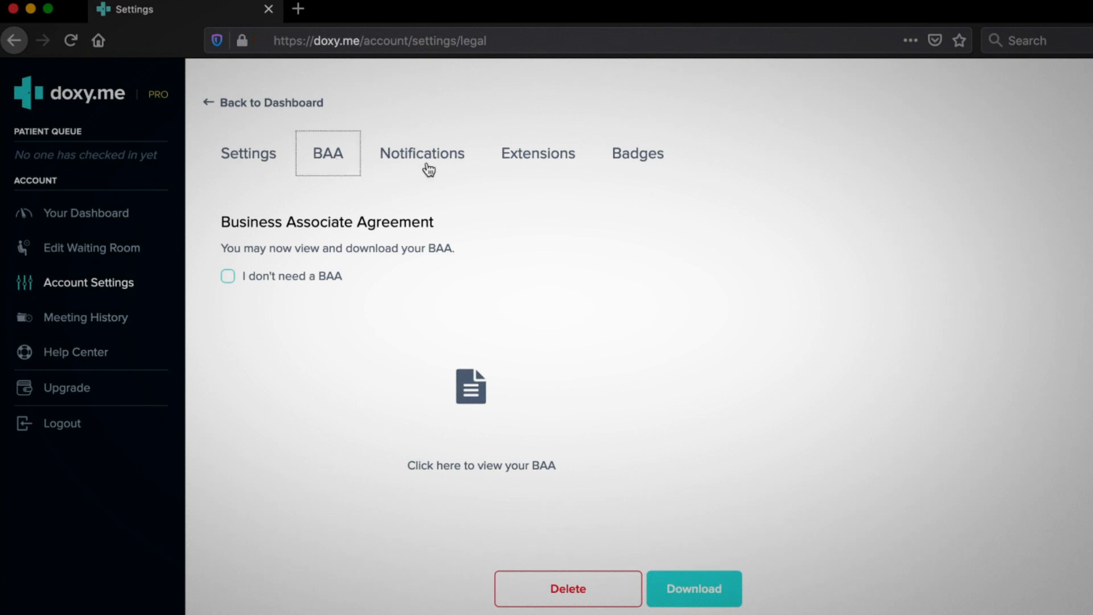
click(539, 153)
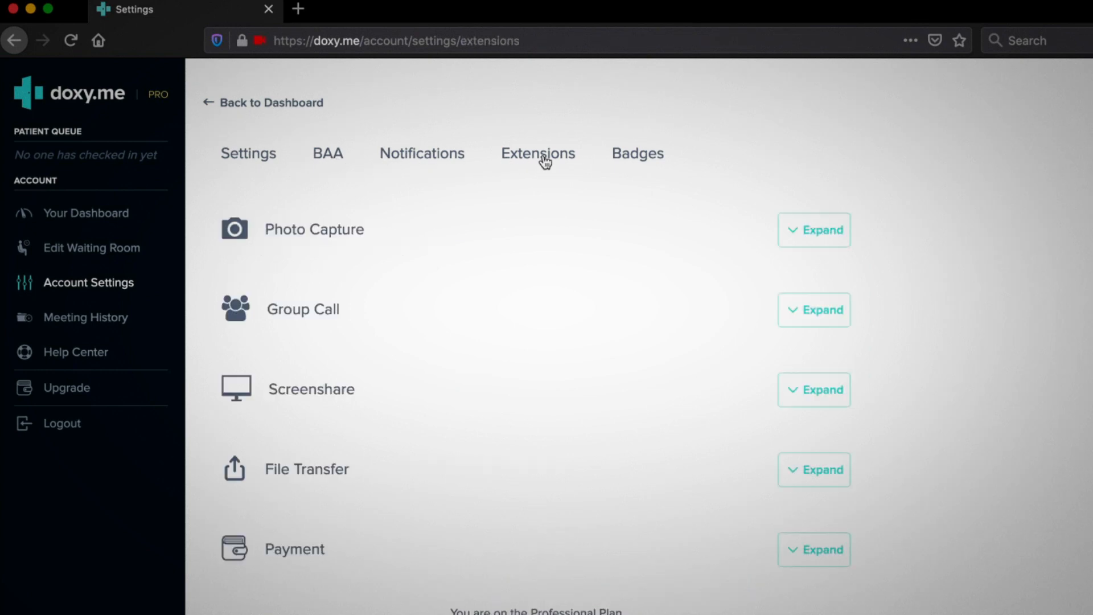
click(537, 153)
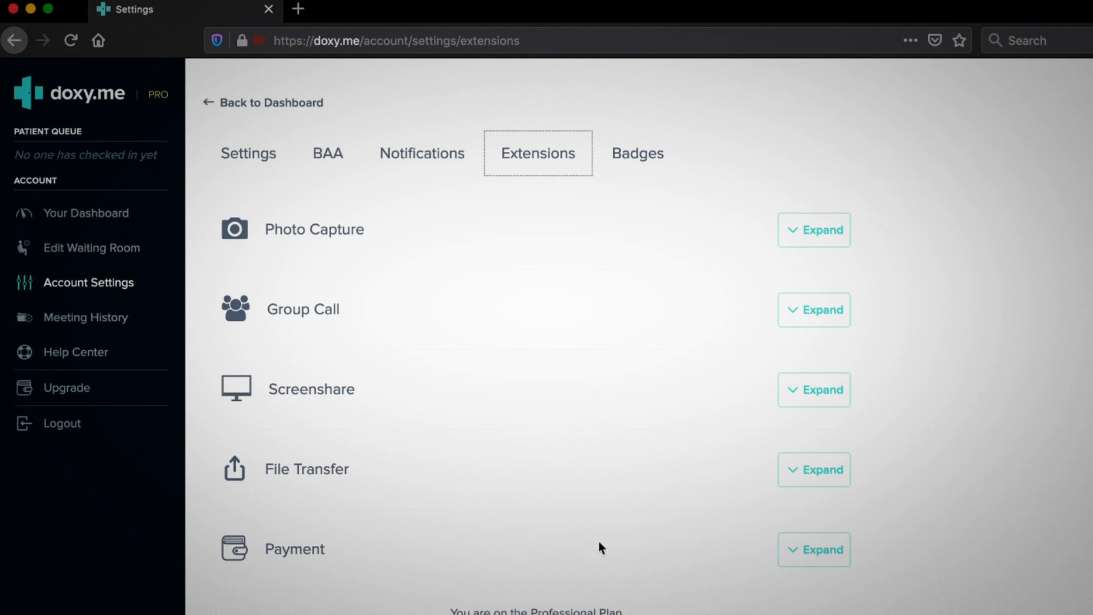
mouse_move(585, 237)
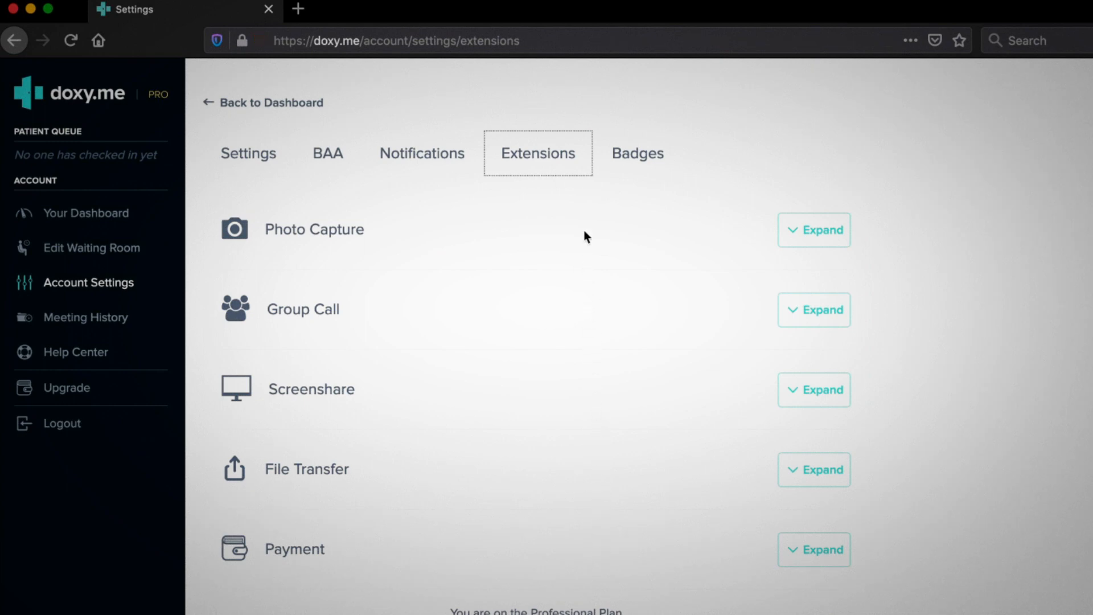
Preview the Vertical and No picture website badge styles, then go to the subscription plans page
click(637, 152)
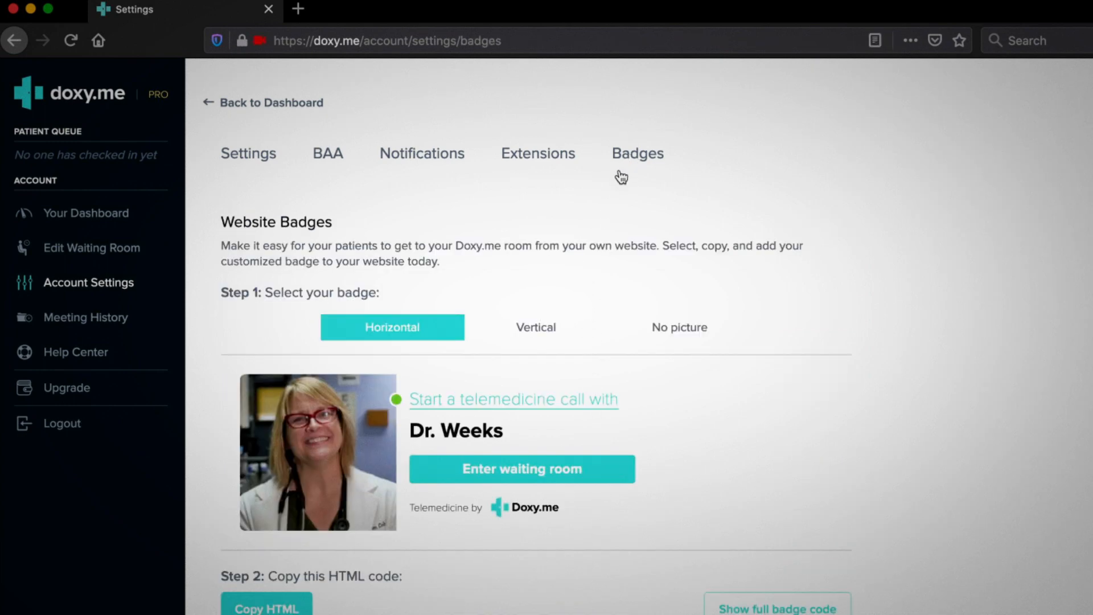
click(535, 327)
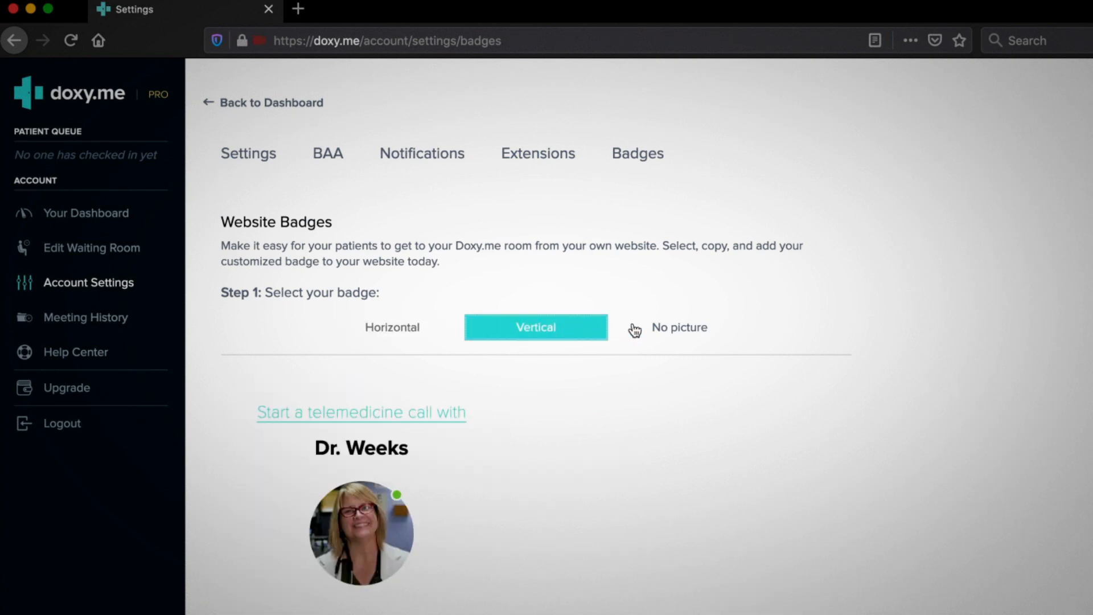
click(679, 327)
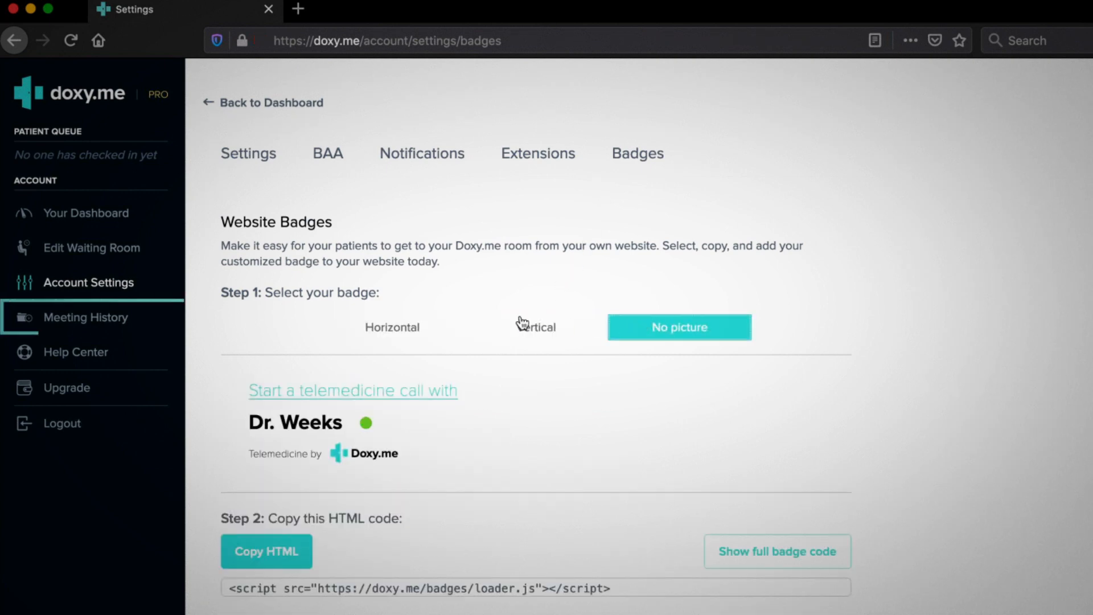
click(85, 318)
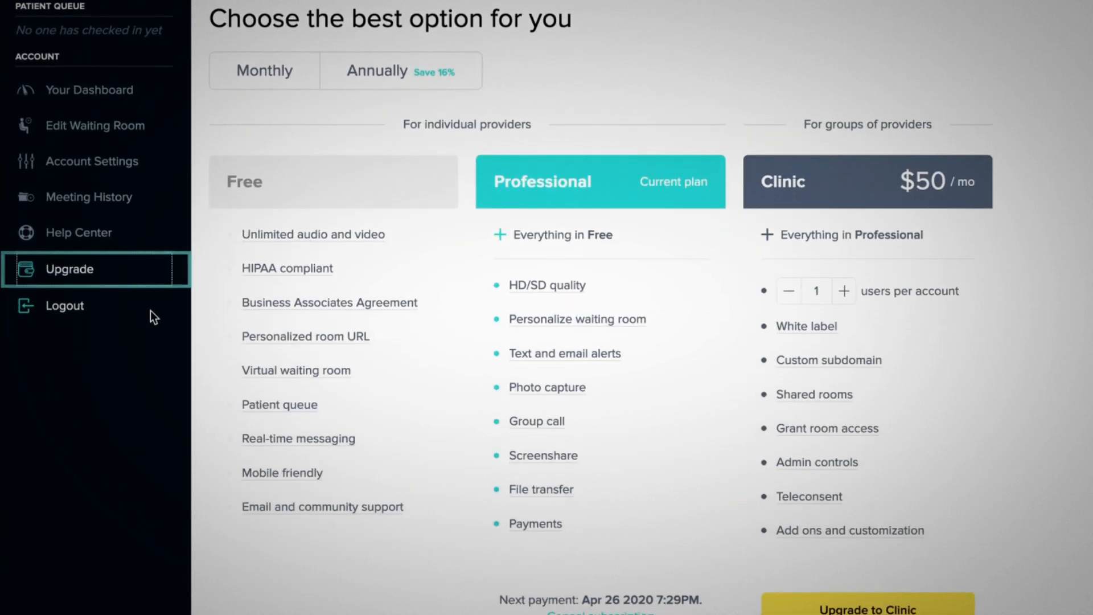
Review the plans page and launch the Help Center articles in a new tab from the sidebar
scroll(down, 3)
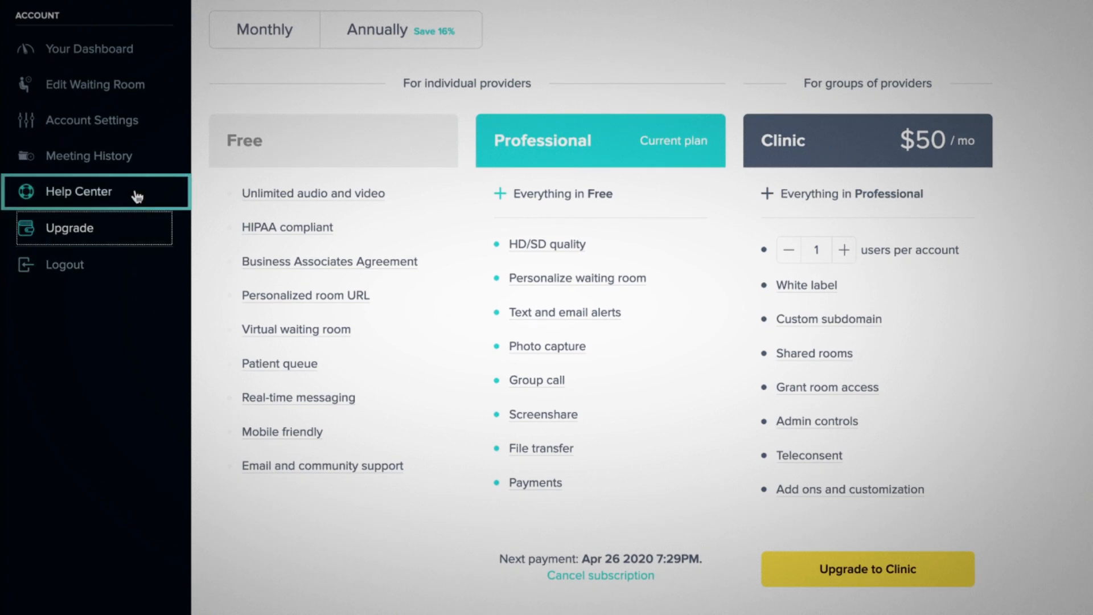
click(78, 191)
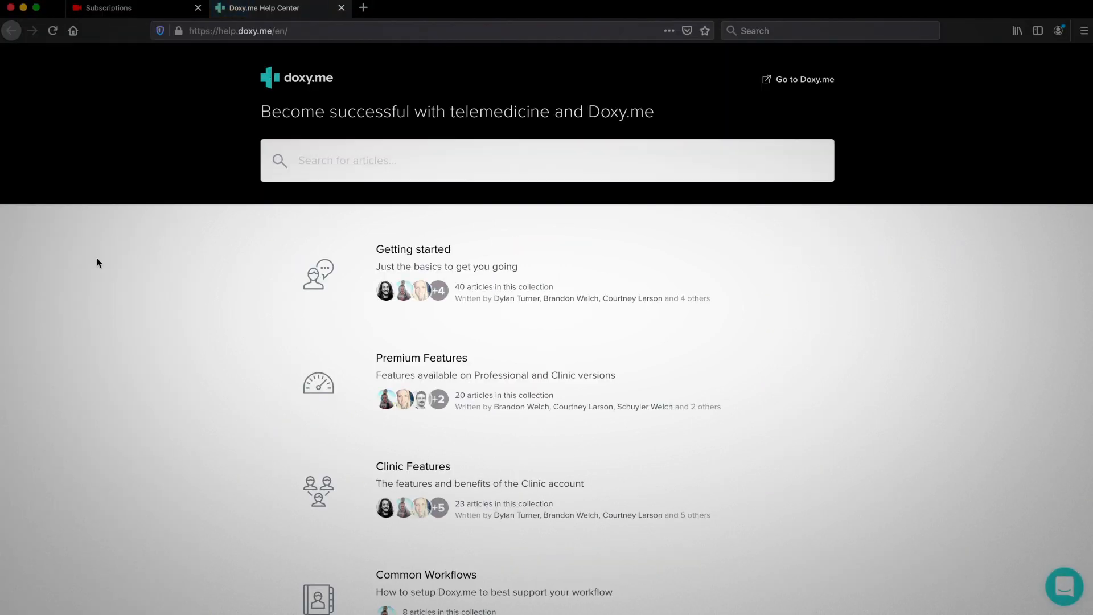